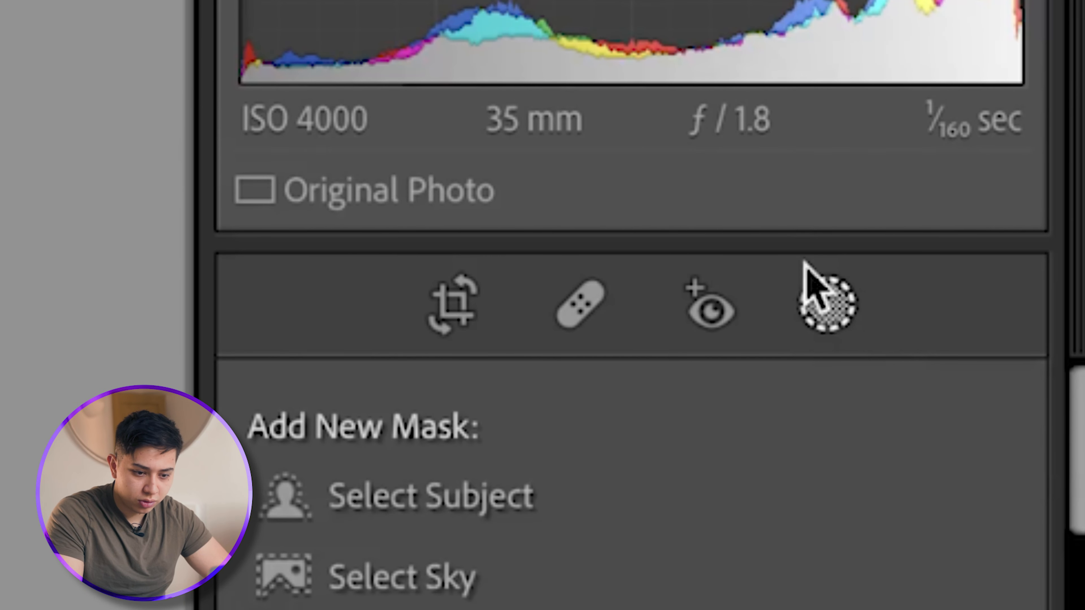
Scroll the panel to reach Masking and draw a radial gradient over the woman's face
scroll(down, 3)
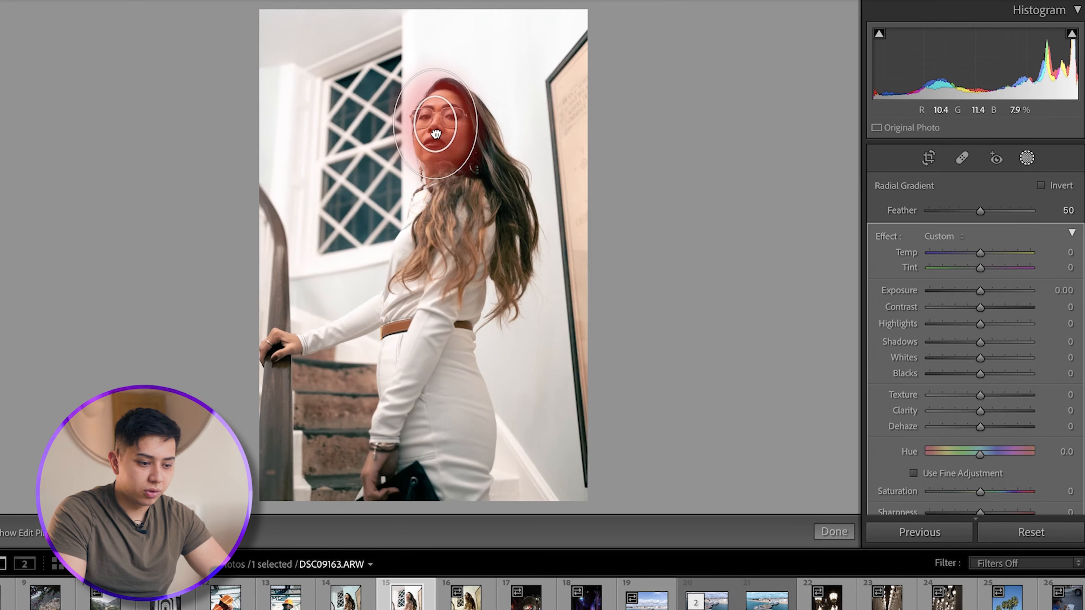
Invert the face radial gradient and toggle the mask overlay with O
right_click(435, 133)
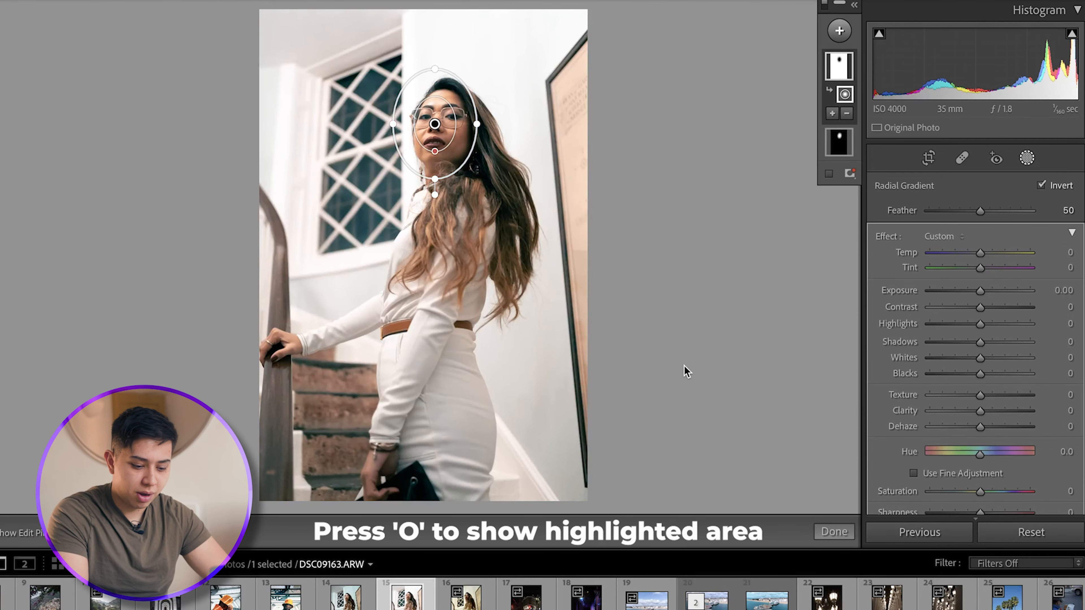
key(o)
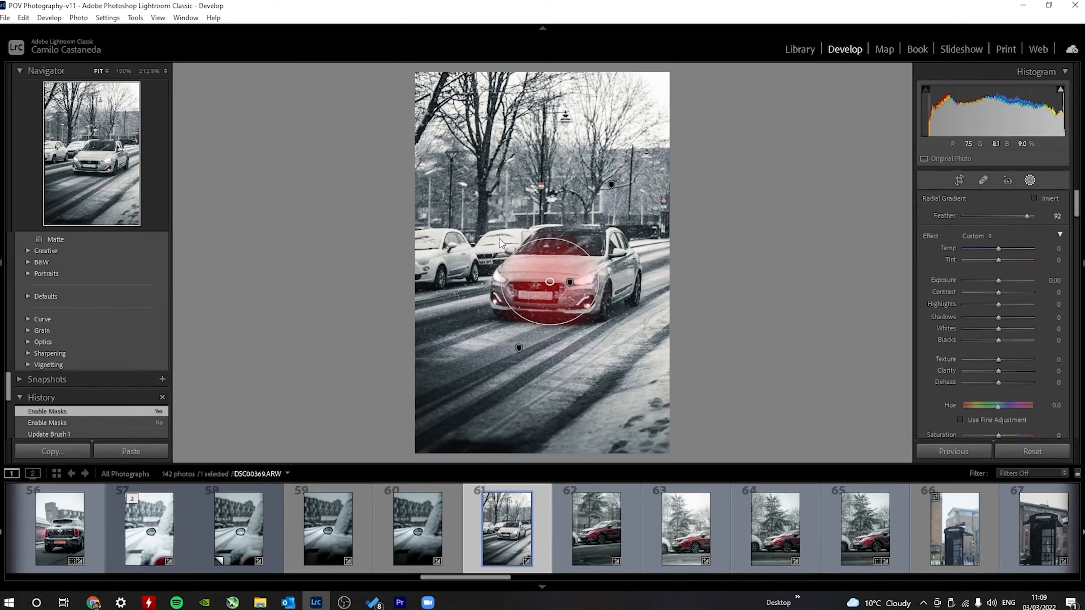
Invert the radial gradient around the white car so it affects the surrounding scene
right_click(549, 281)
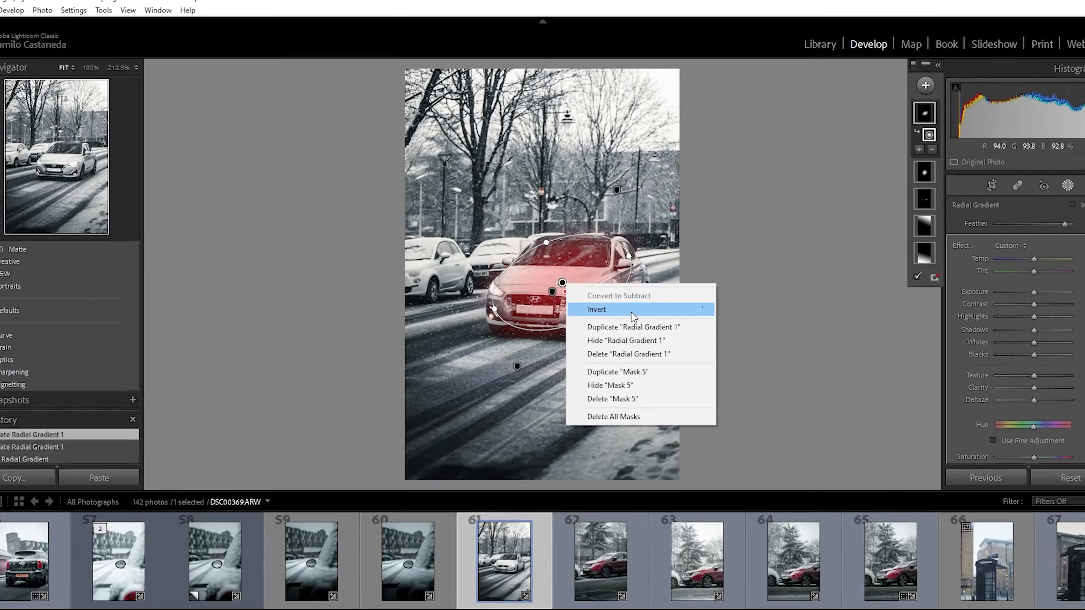
click(597, 309)
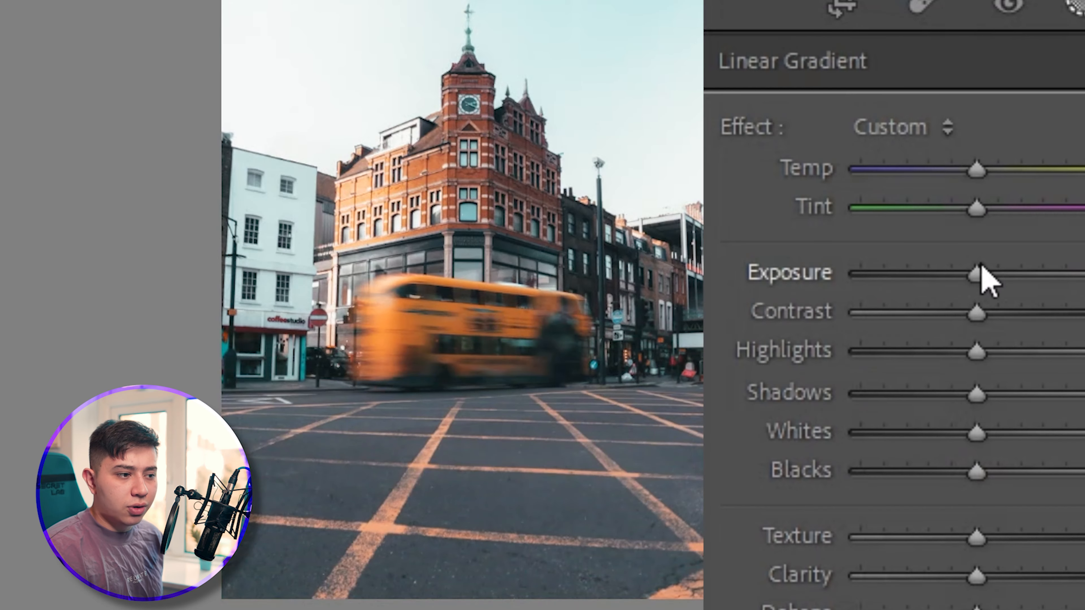
Scroll to the tone sliders for the linear gradient mask on the bus photo
scroll(down, 3)
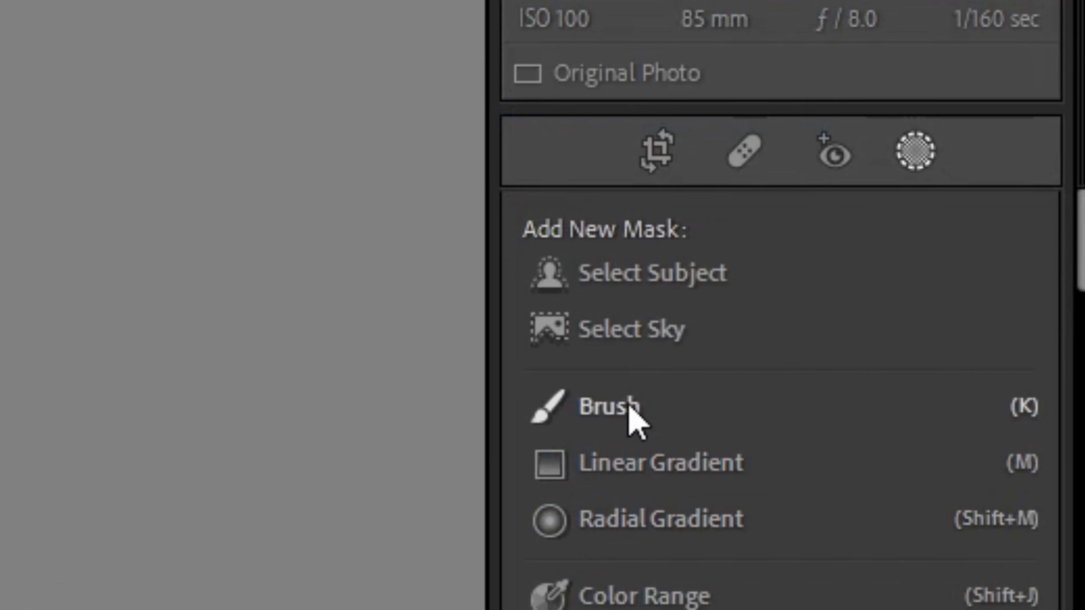
Start a new Brush mask for the photo of the man in the street
click(607, 407)
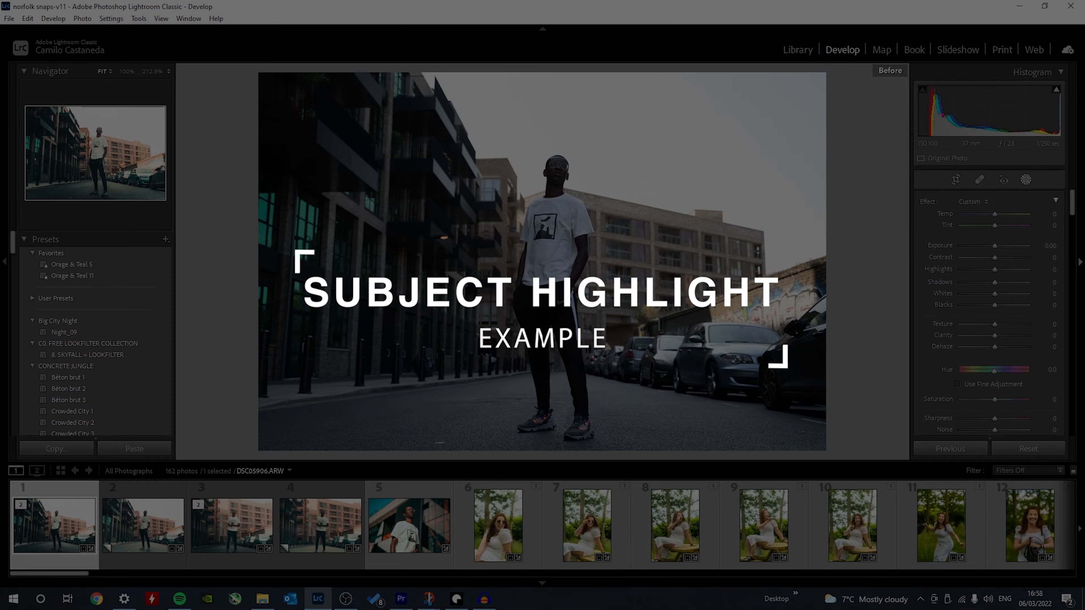
Adjust the mask effect to Exposure 0.44, Highlights 55, Shadows −4 and Sharpness 34
right_click(993, 146)
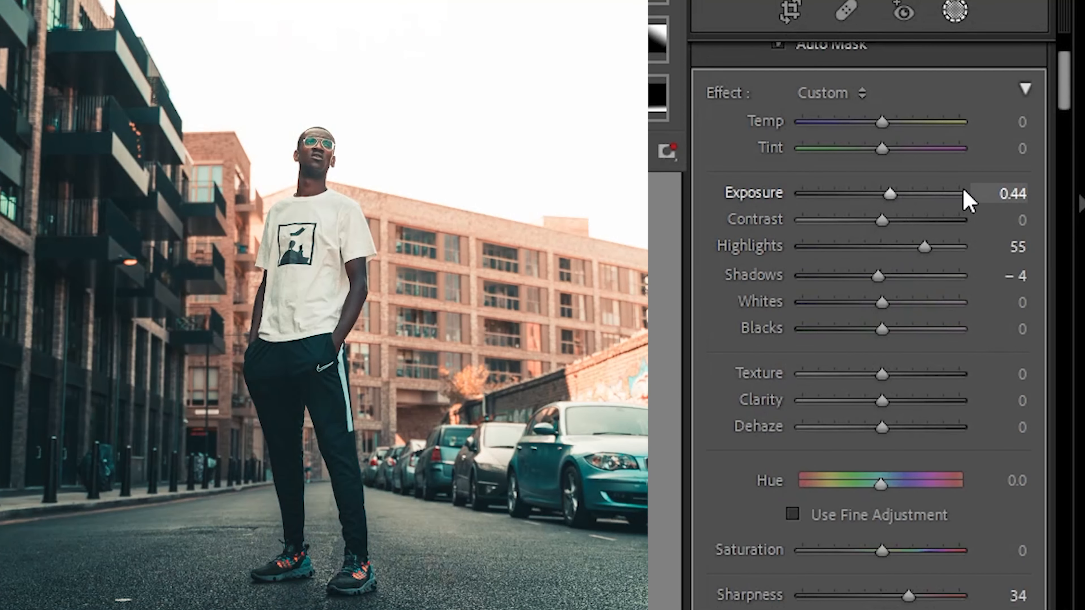
mouse_move(945, 454)
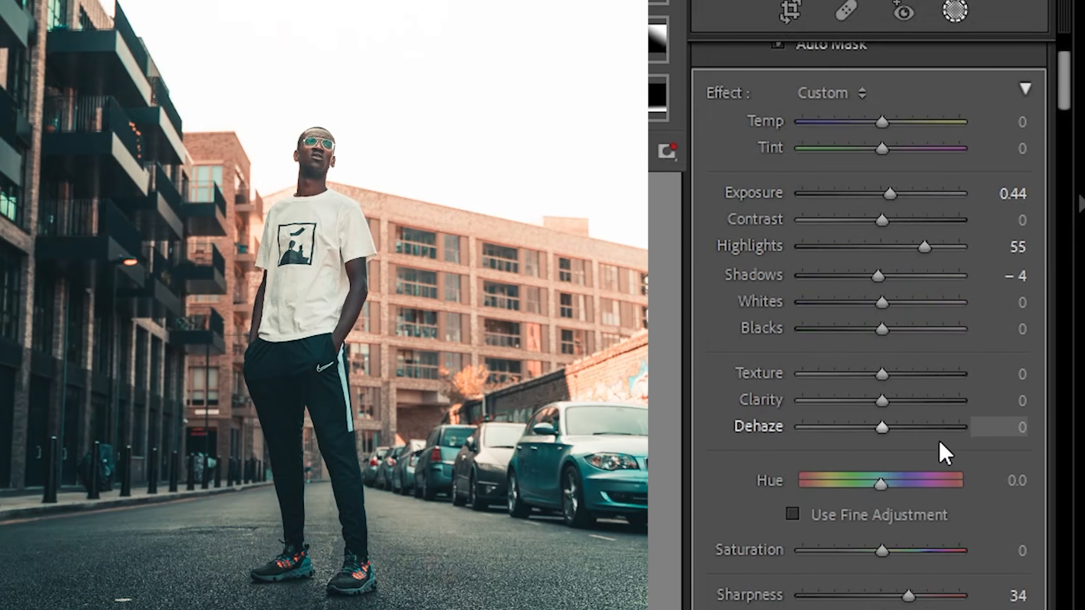